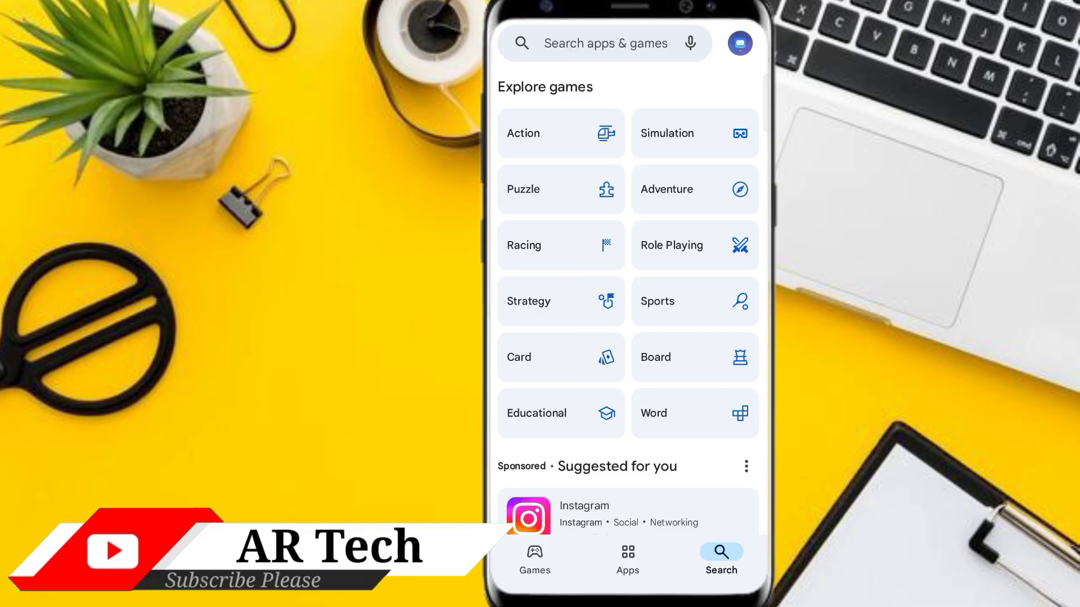
# - Search the Play Store for 'cut' and launch CapCut from the capcut suggestion
pyautogui.click(605, 43)
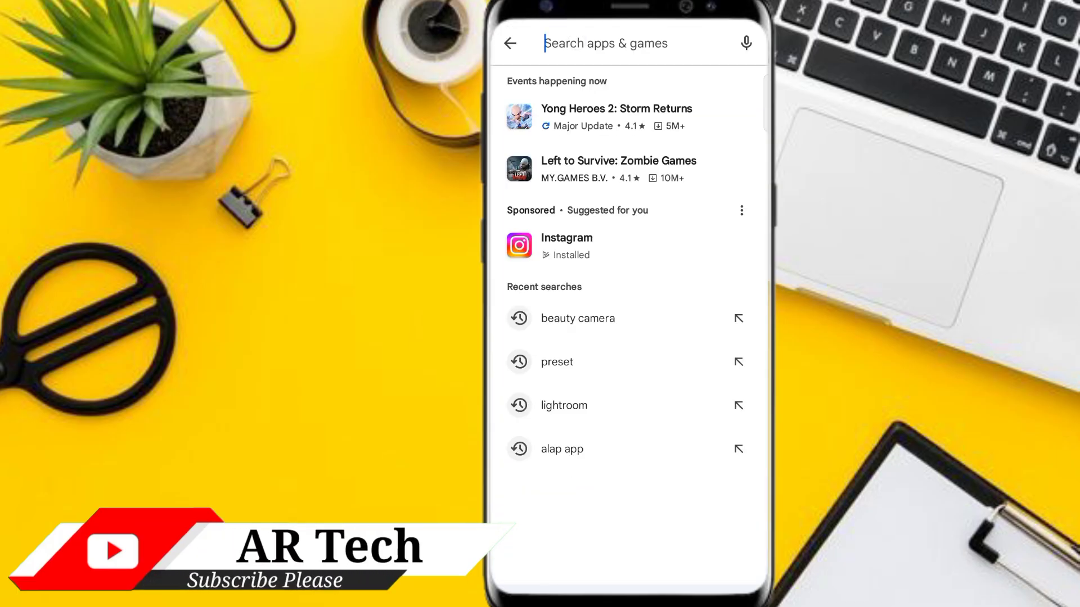
pyautogui.write('cut')
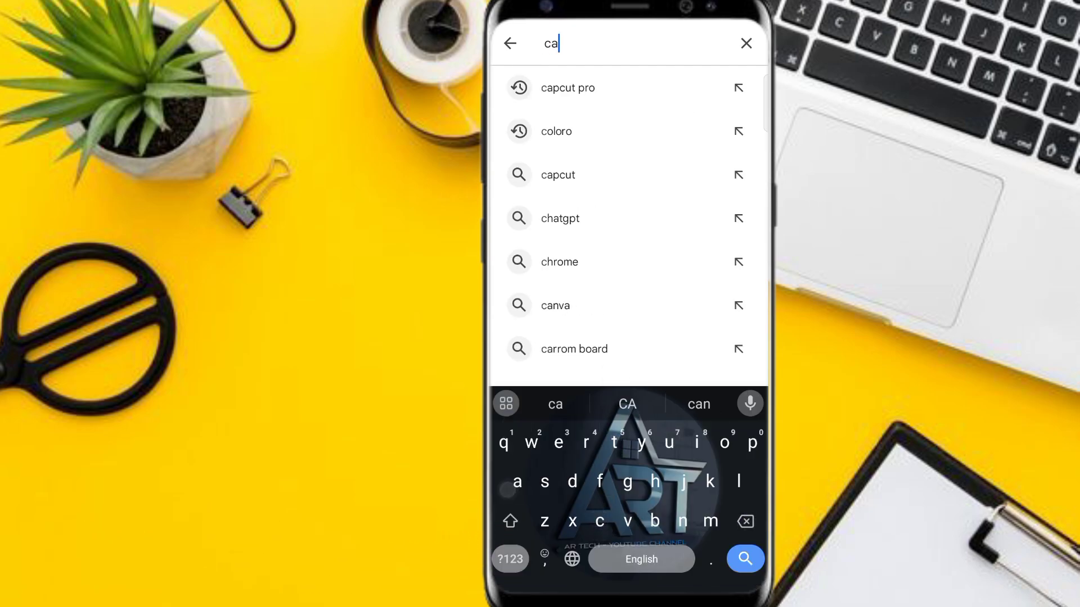
pyautogui.click(567, 88)
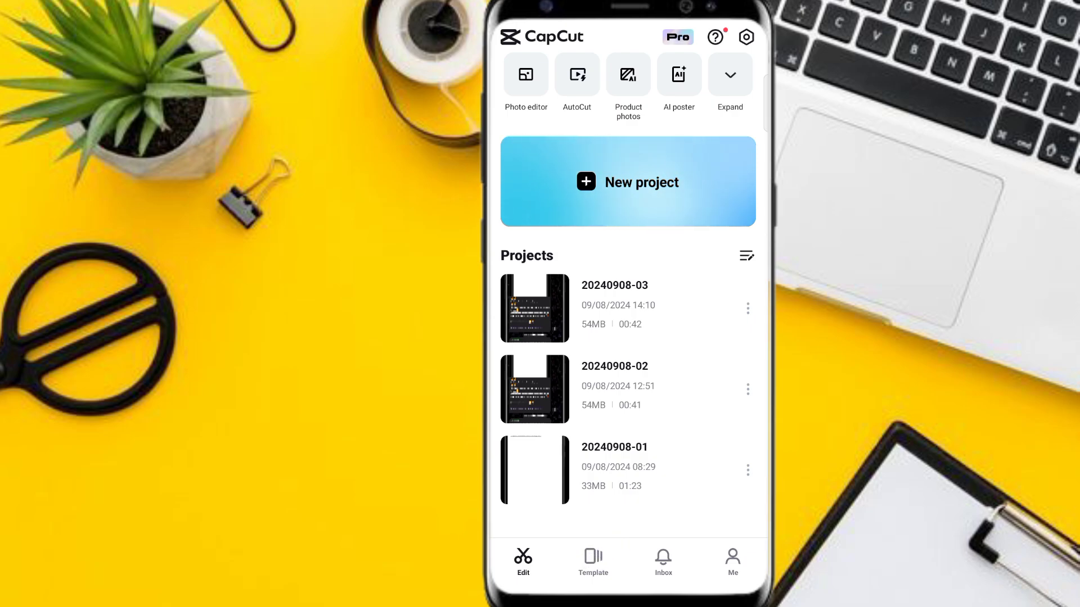
# - Search the CapCut template library for 'মুরো'
pyautogui.click(592, 562)
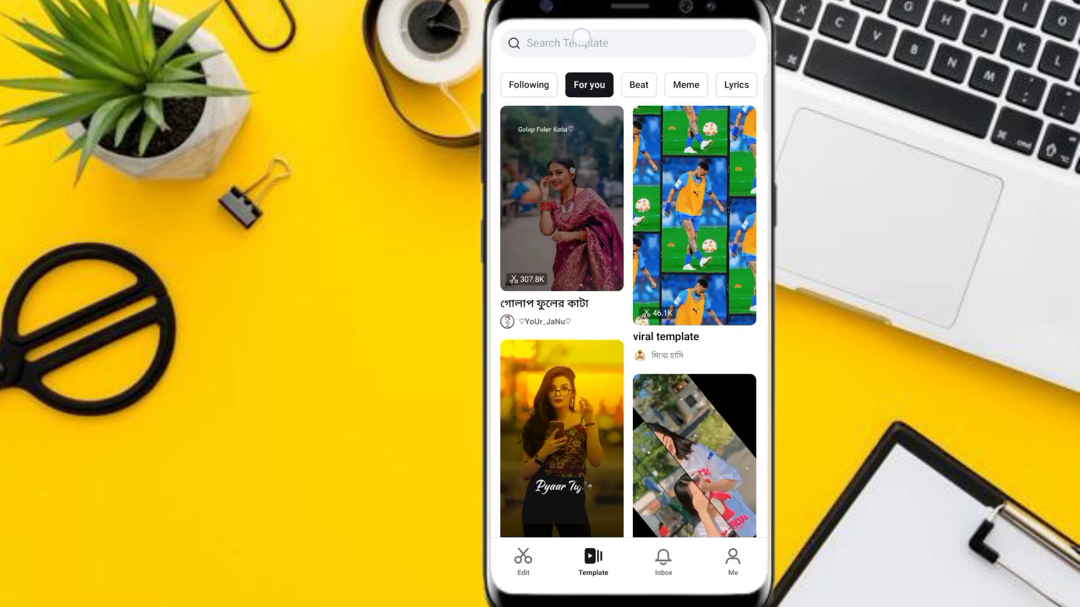
pyautogui.click(564, 43)
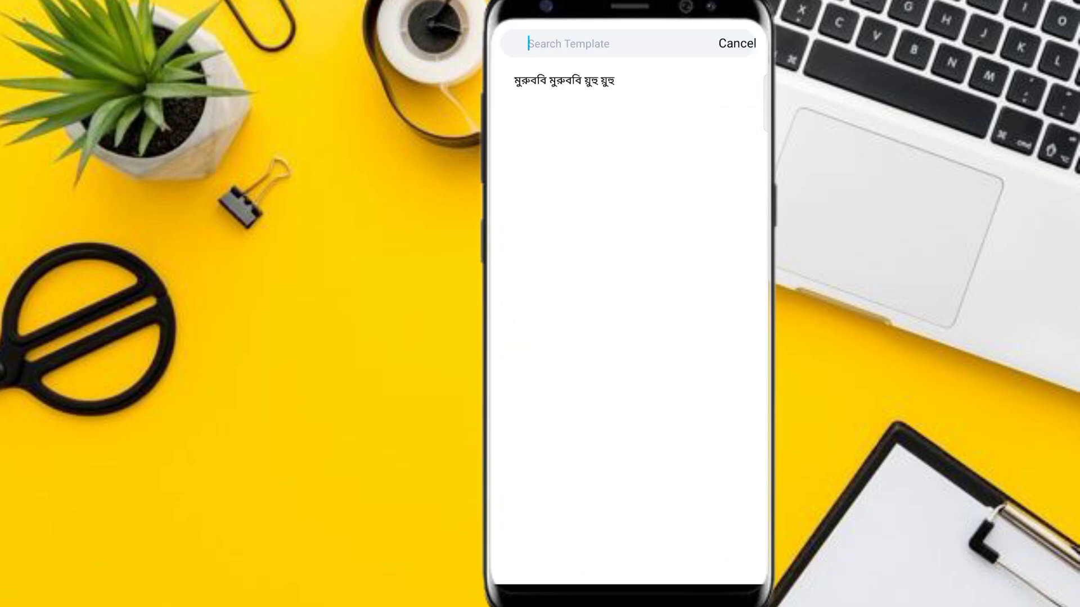
pyautogui.click(599, 44)
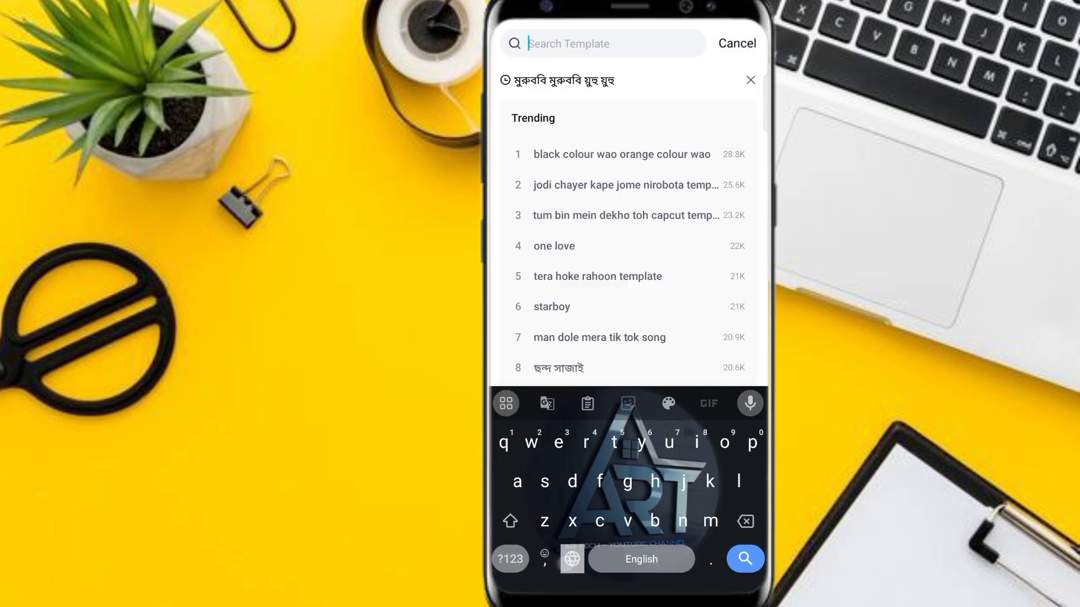
pyautogui.write('মুরোবি মুরোবি উহু')
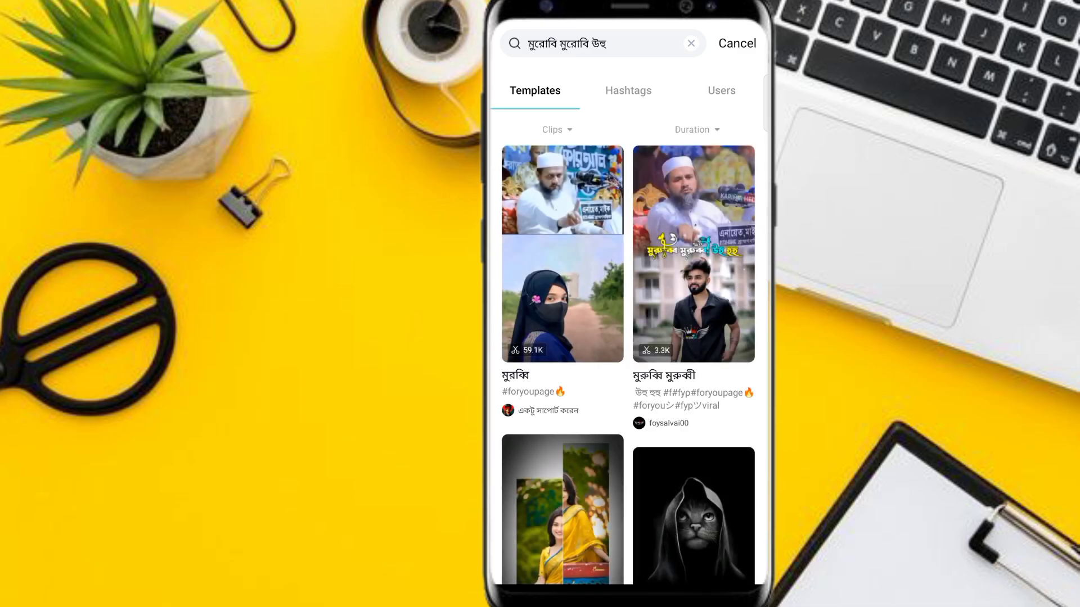
# - Pick the Siyam Ahmed template from the results and start using it
pyautogui.scroll(-3)
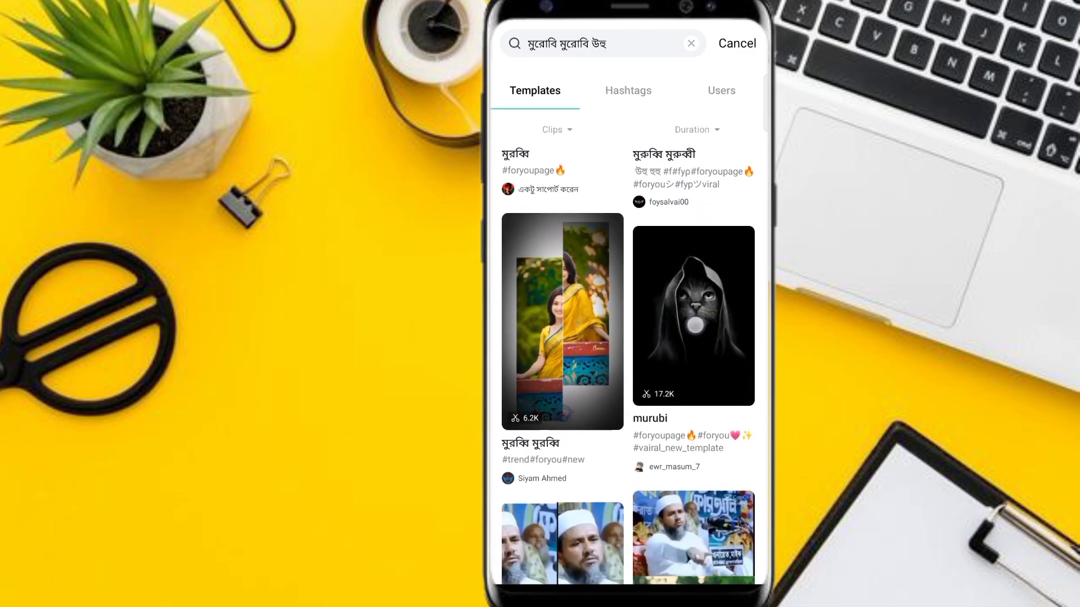
pyautogui.scroll(-3)
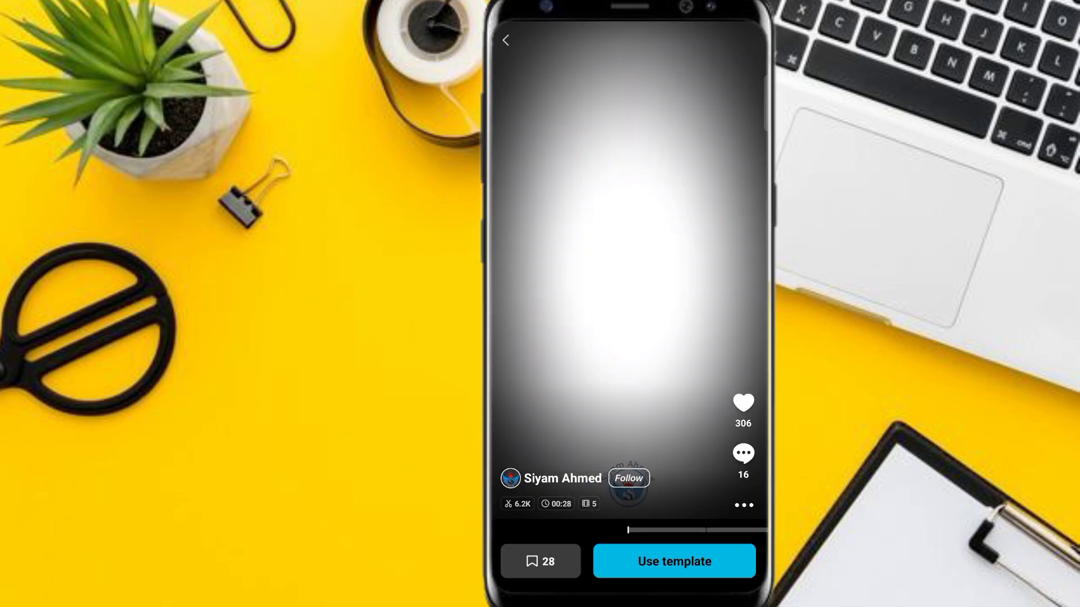
pyautogui.click(627, 290)
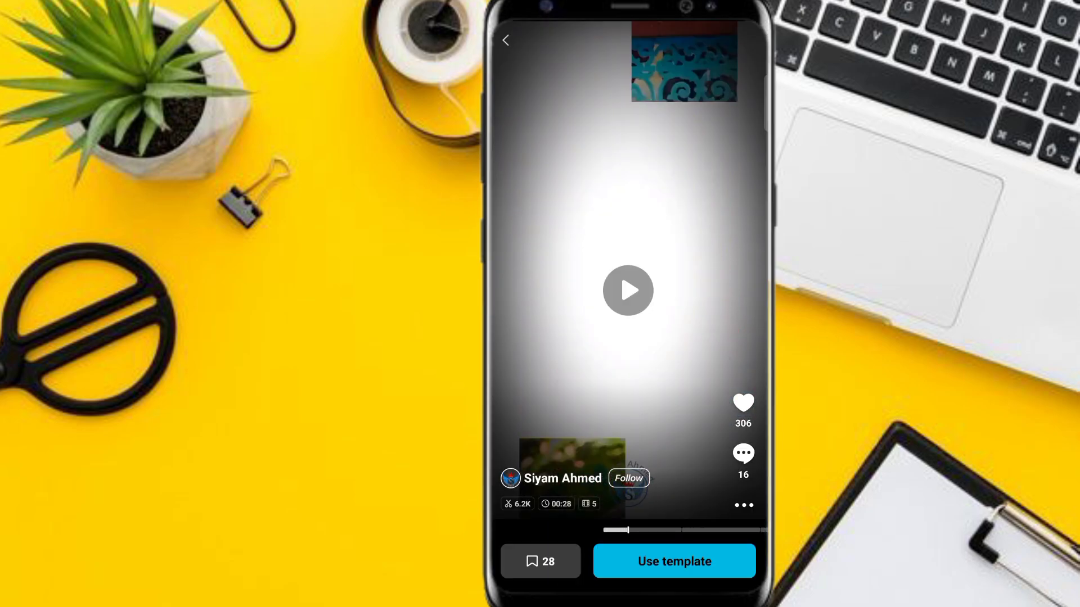
pyautogui.click(673, 561)
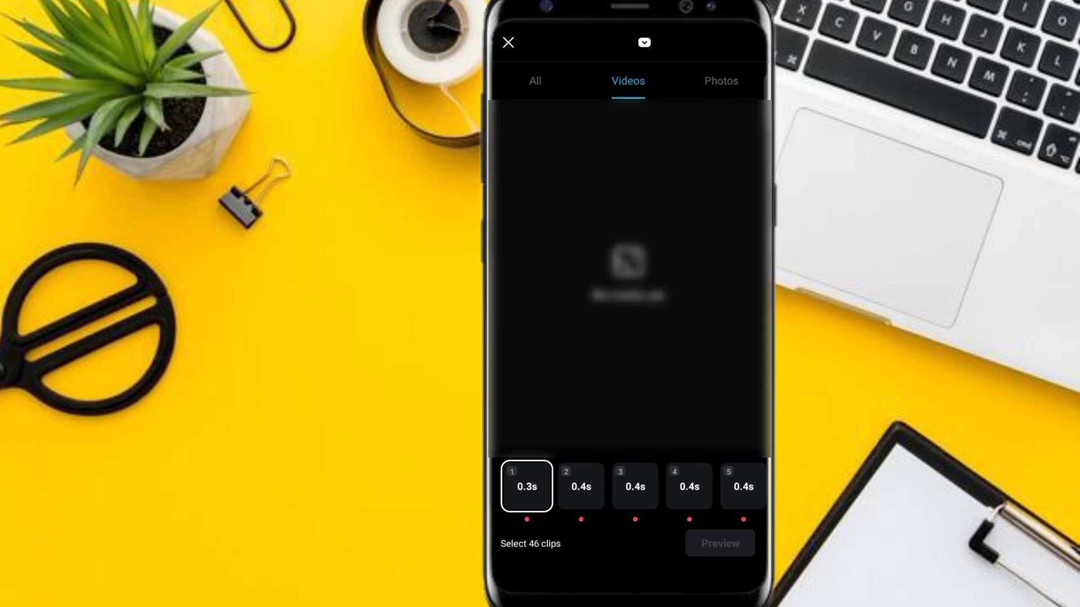
# - Fill the template's clip slots with gallery photos and preview the result
pyautogui.click(720, 81)
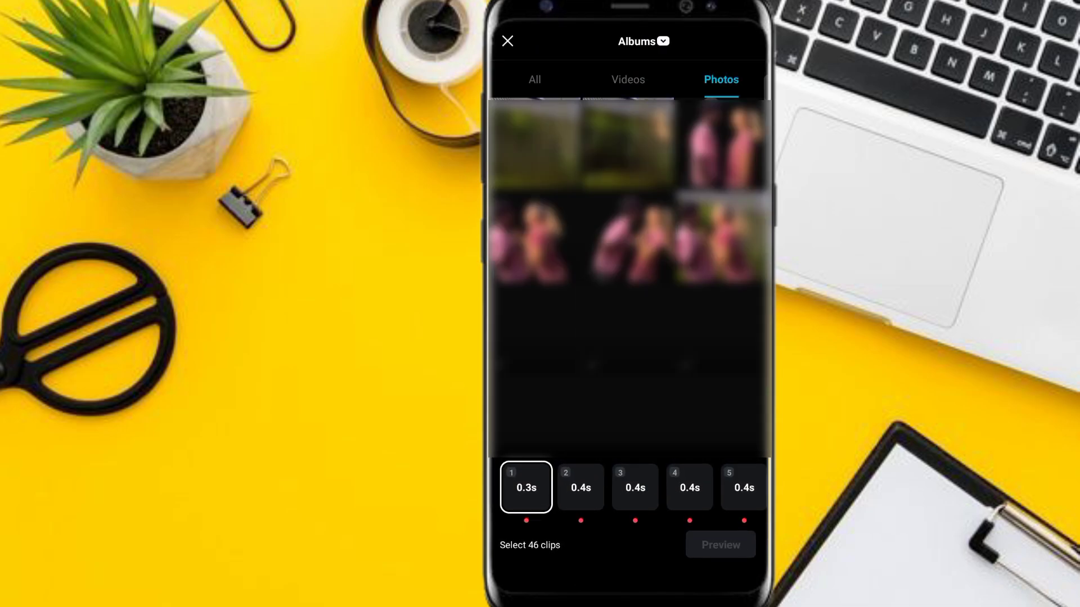
pyautogui.scroll(-3)
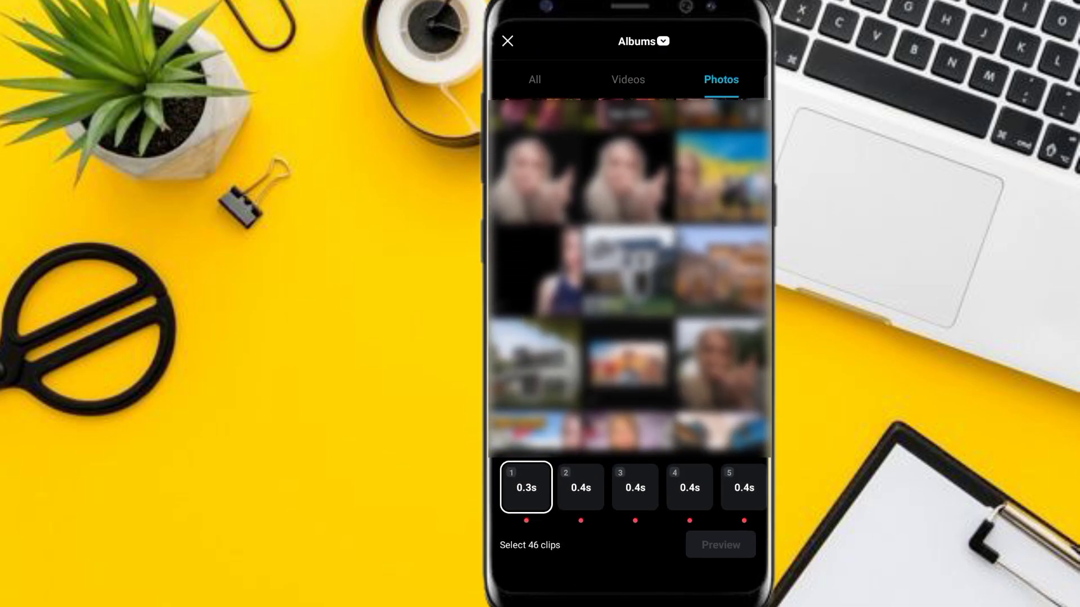
pyautogui.scroll(-3)
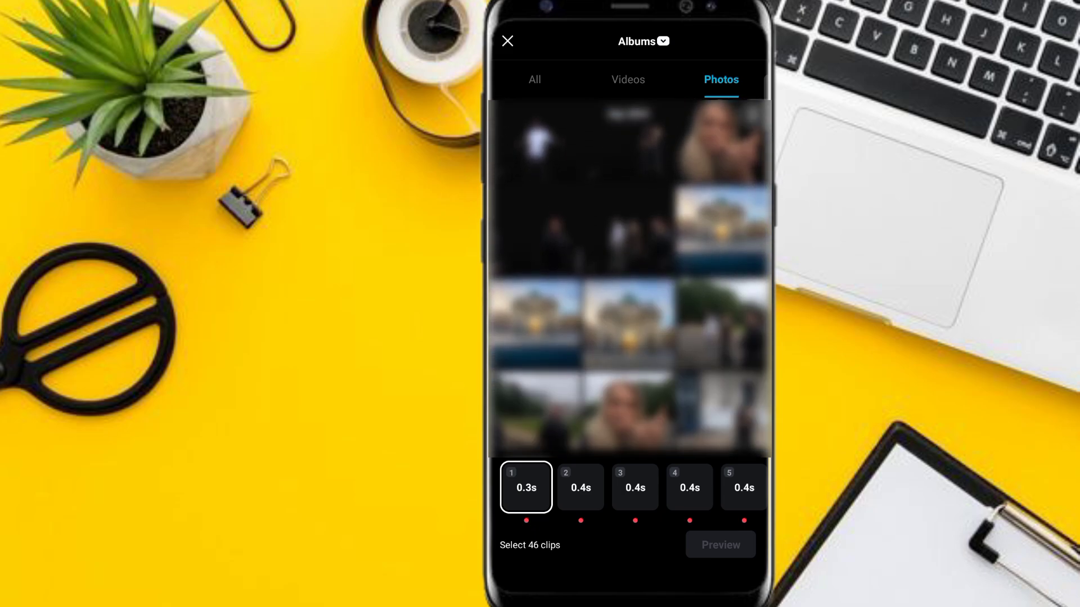
pyautogui.scroll(-3)
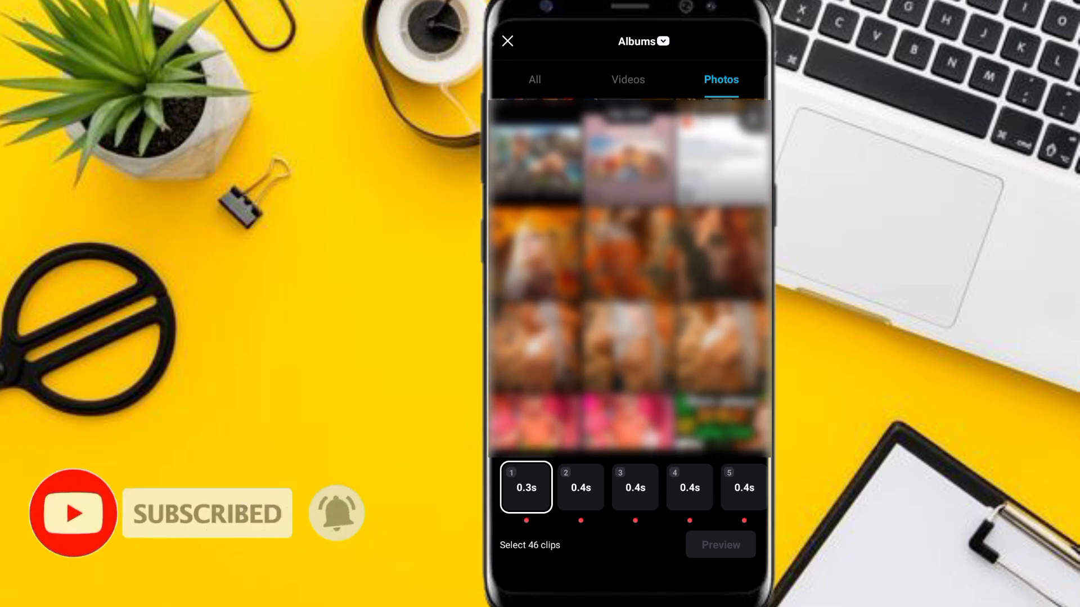
pyautogui.scroll(3)
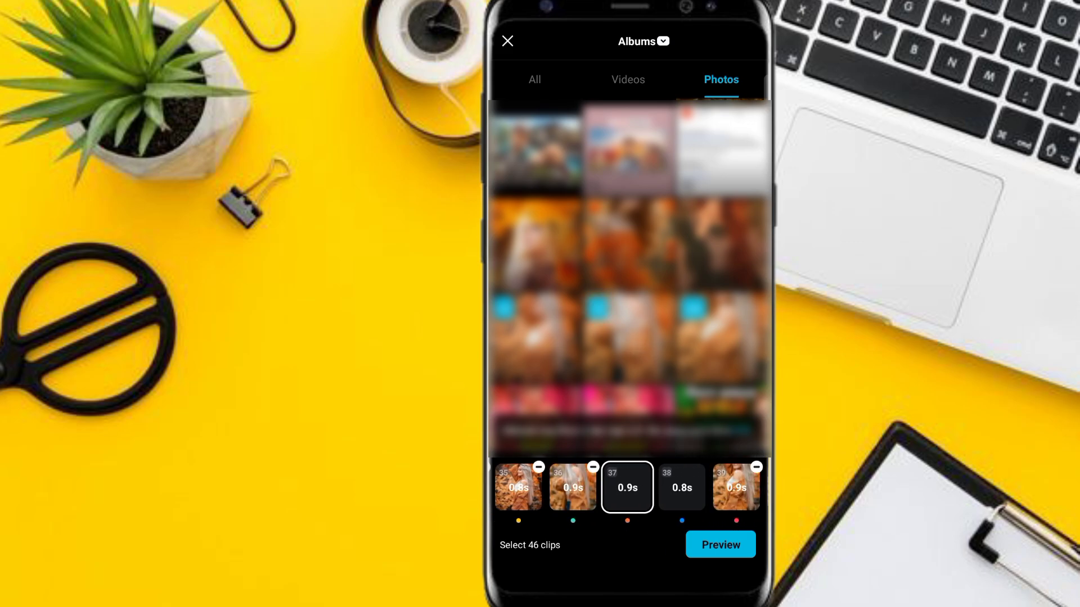
pyautogui.hscroll(-3)
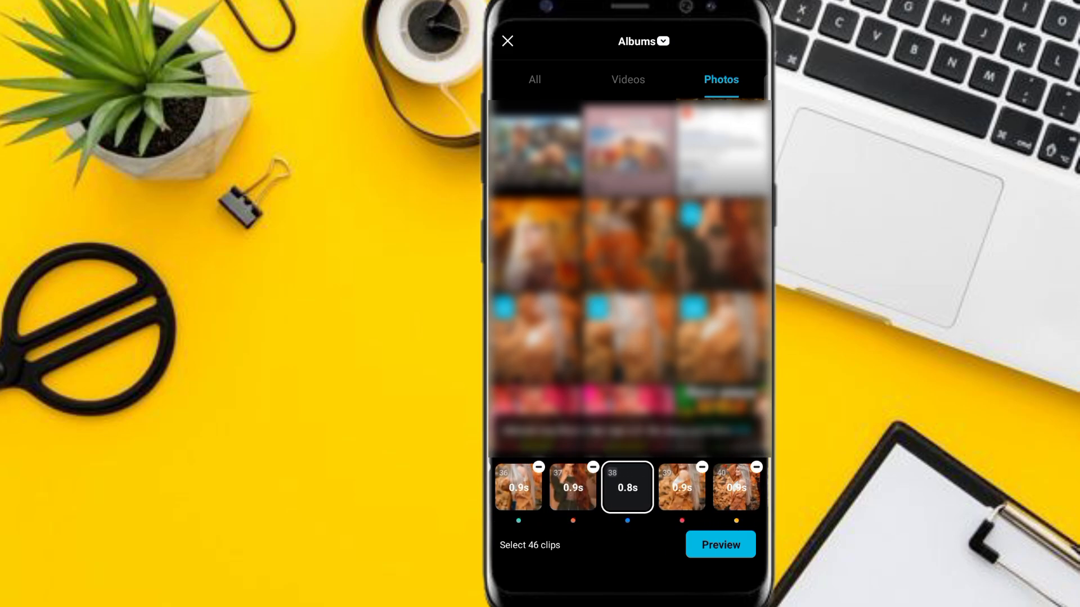
pyautogui.click(627, 487)
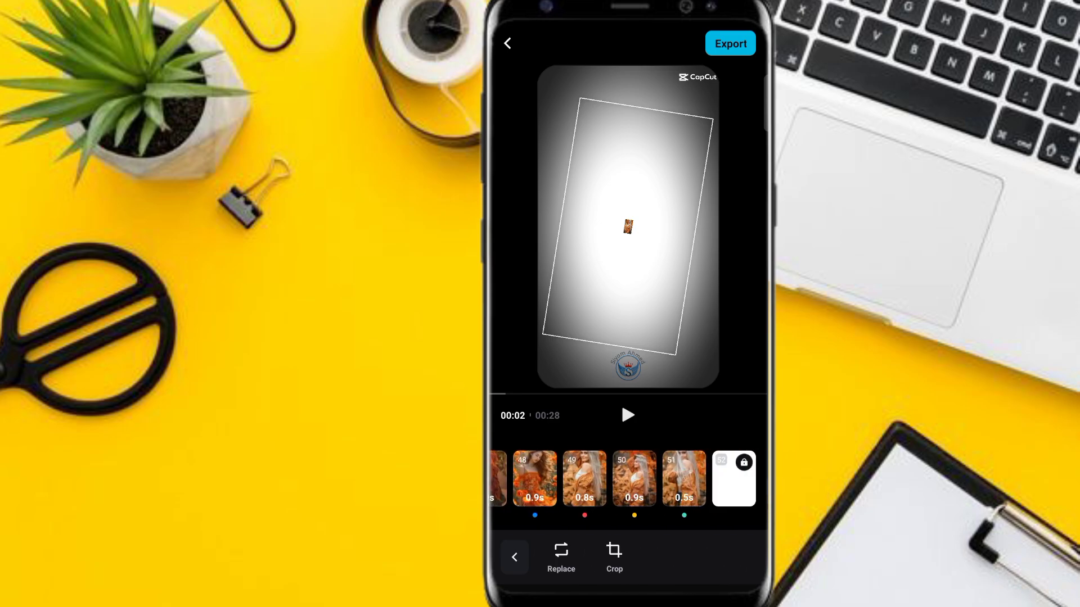
# - Export the filled template video at 720P without a watermark
pyautogui.click(729, 43)
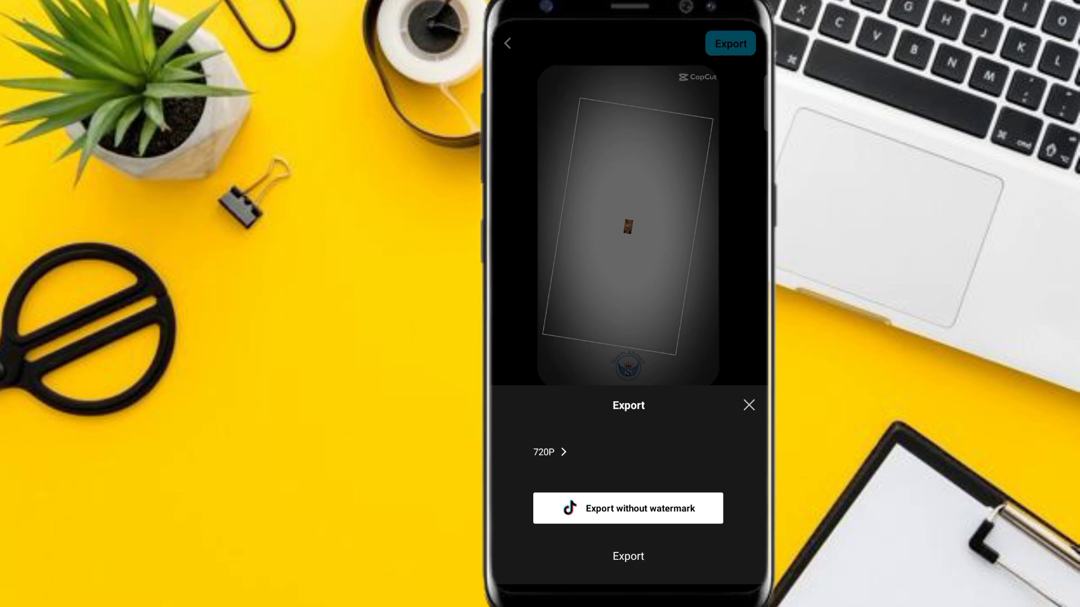
pyautogui.click(627, 556)
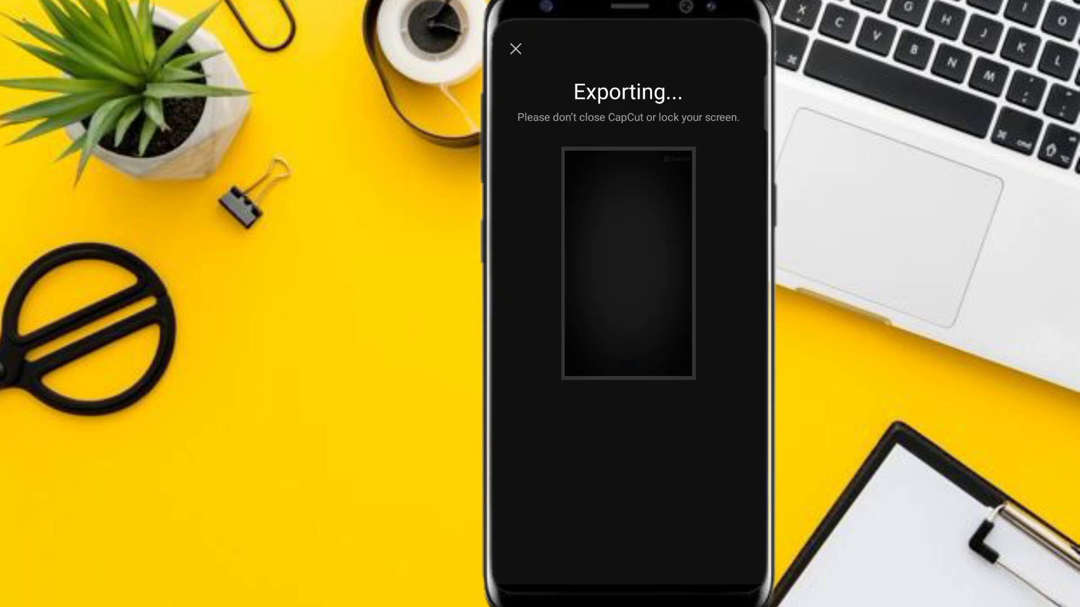